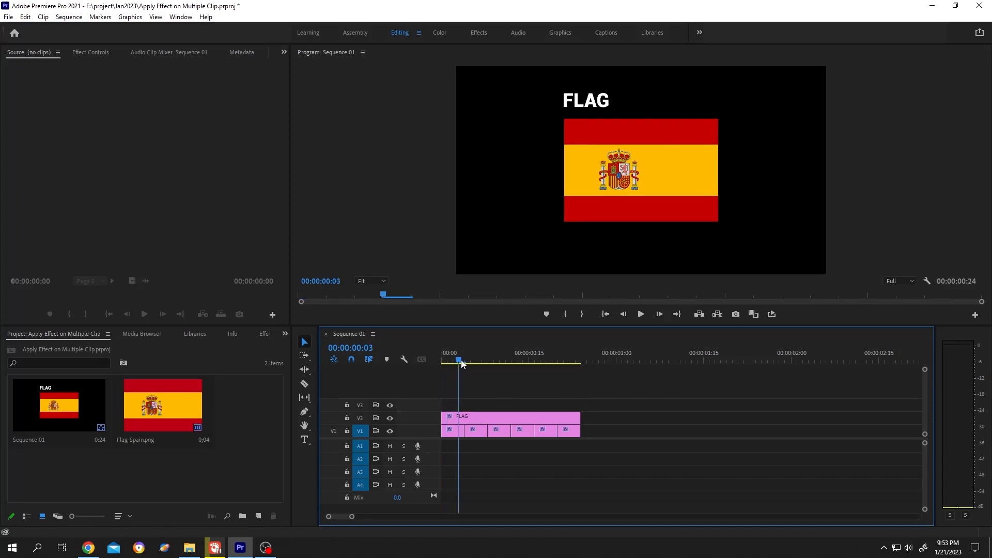
- Apply Distort > Wave Warp from the Effects panel to the Flag-Spain clip on V1
click(443, 360)
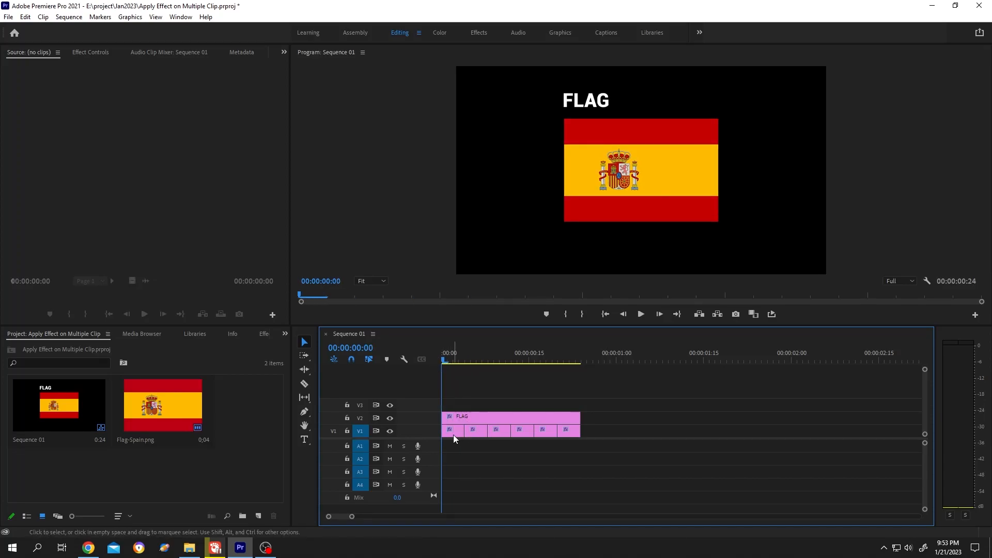
click(453, 431)
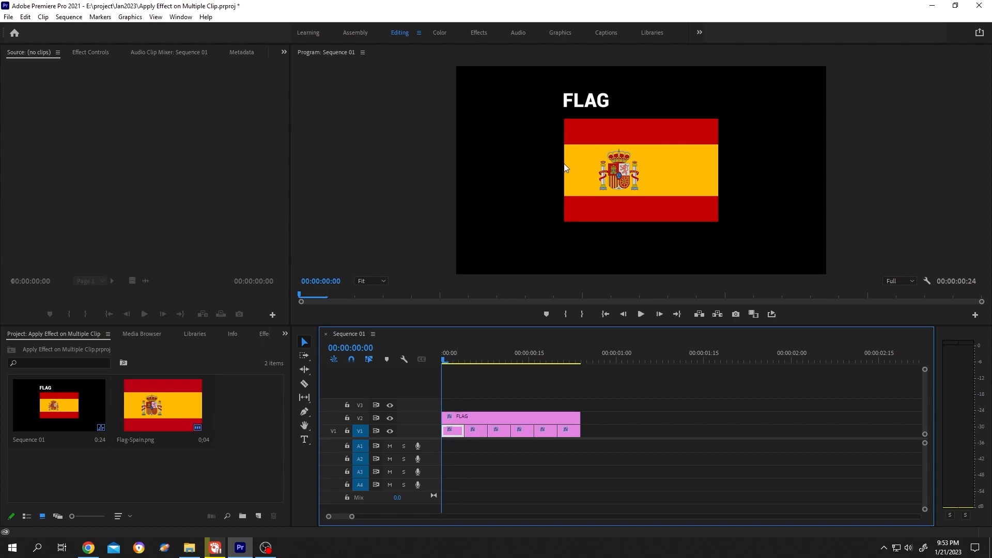
mouse_move(304, 290)
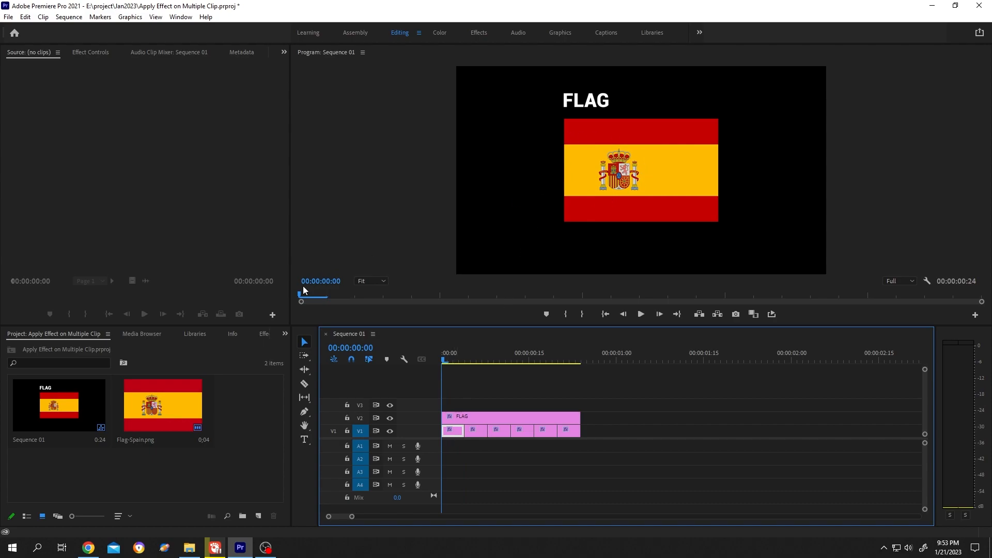
click(228, 334)
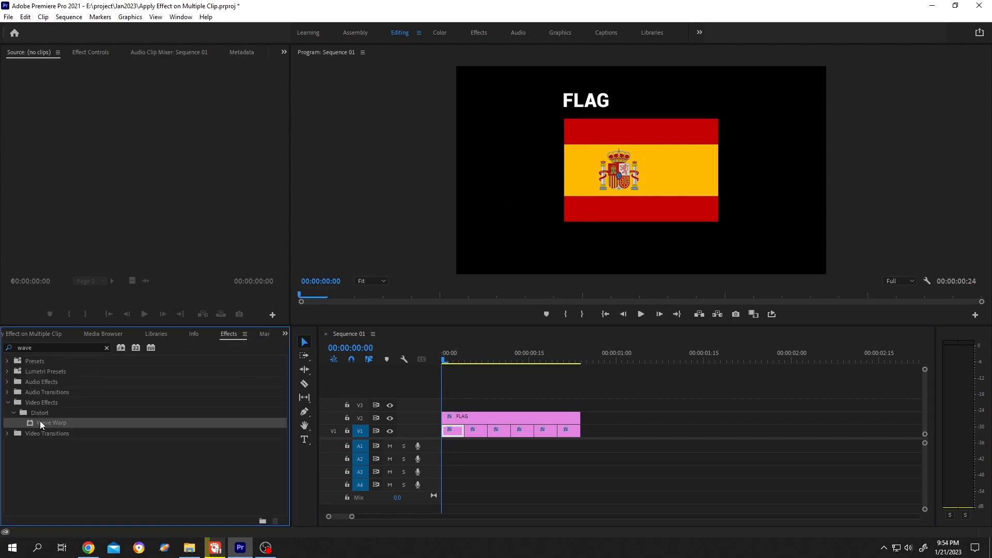
click(451, 431)
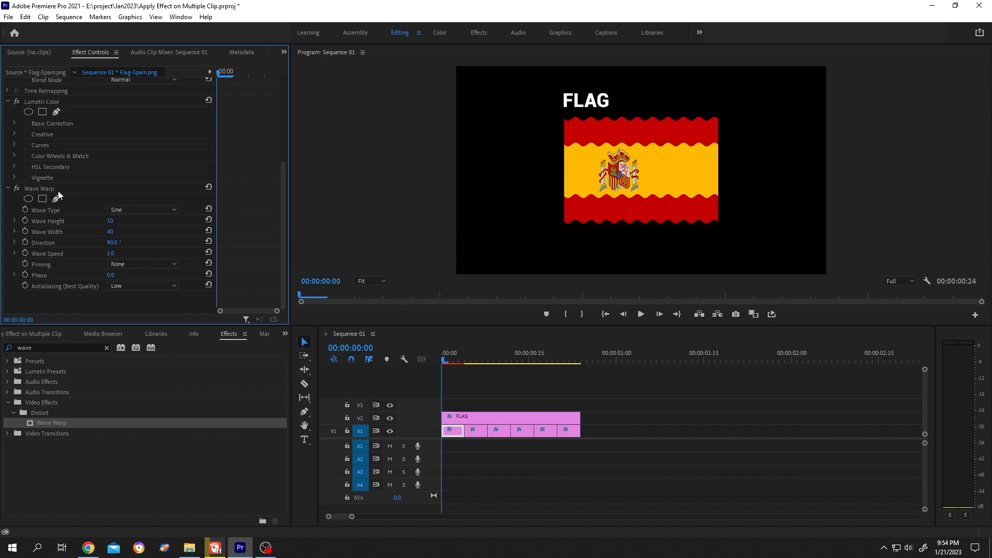
mouse_move(59, 196)
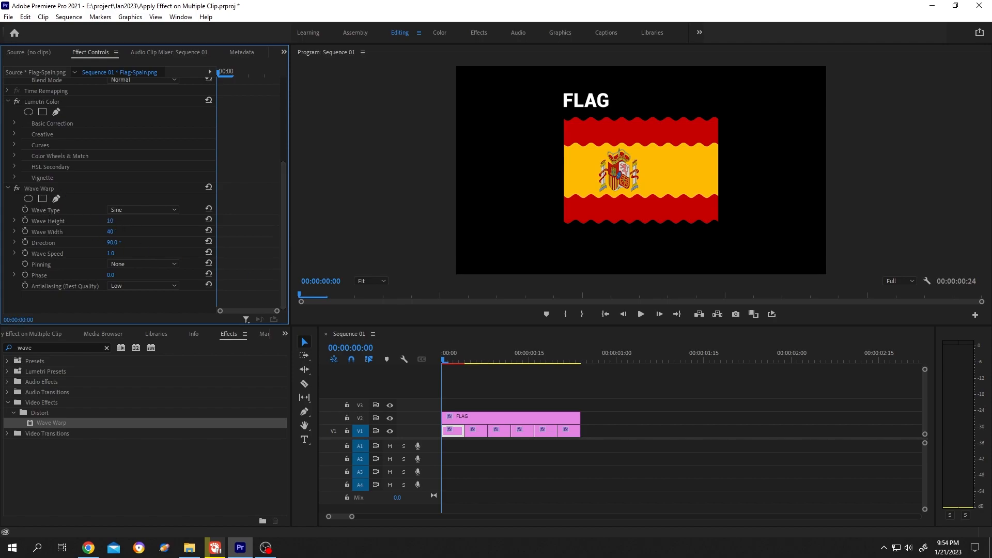
- Scrub the flag's Wave Height to 36 and Wave Width to 195, then return the playhead
drag(113, 220, 126, 220)
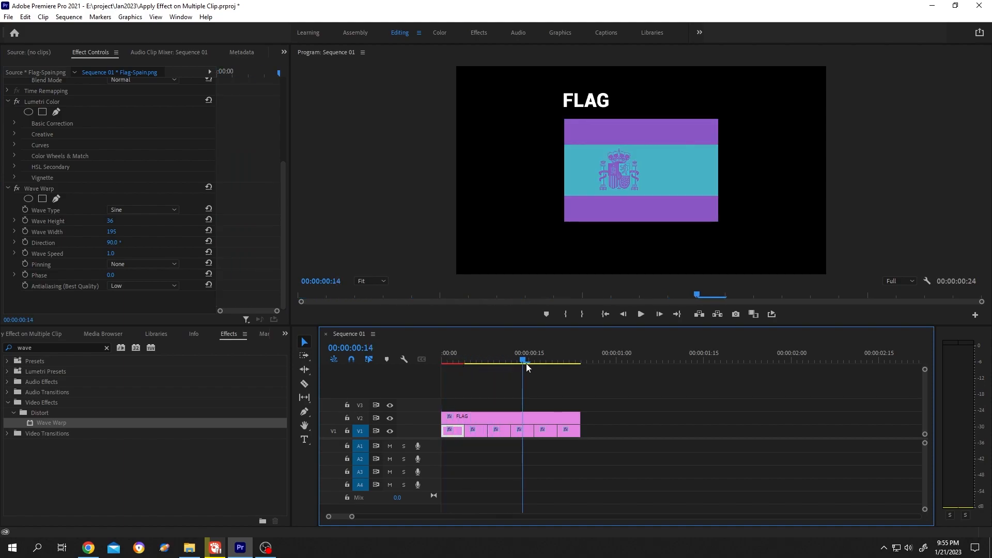
click(444, 361)
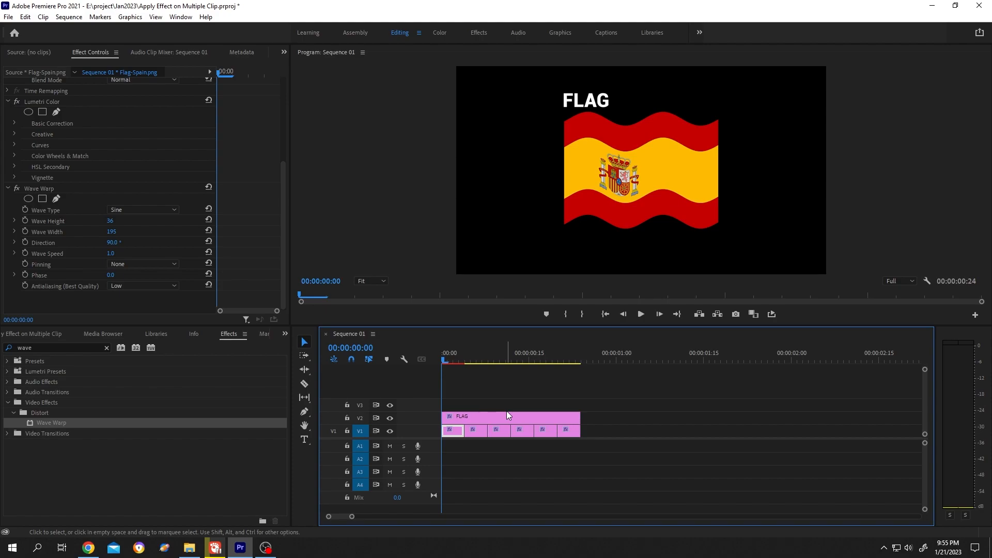
- Create a new Adjustment Layer via New Item and place it on V3 above the clips
click(286, 333)
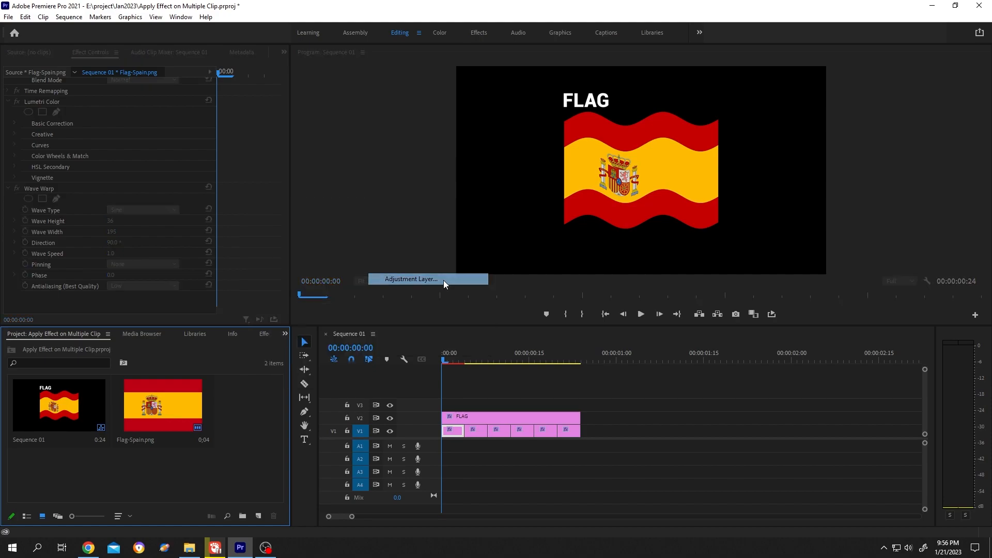
click(410, 279)
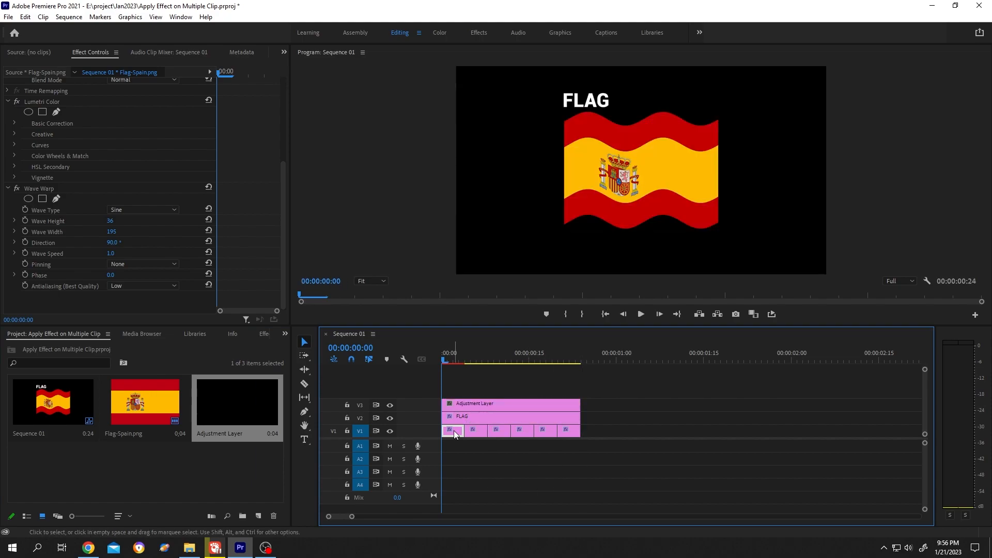
click(40, 188)
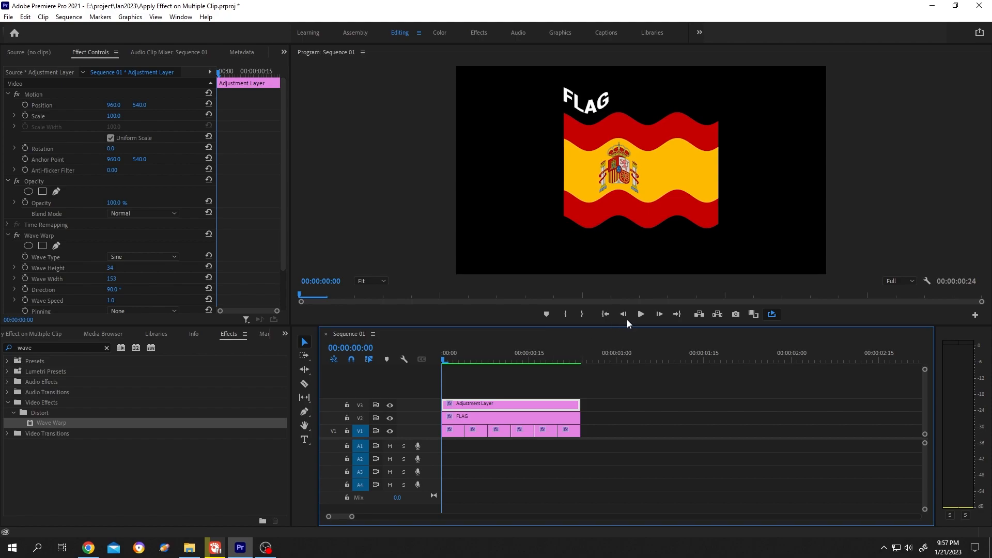
- Play the sequence to preview FLAG and the flag waving together under the Adjustment Layer
click(641, 314)
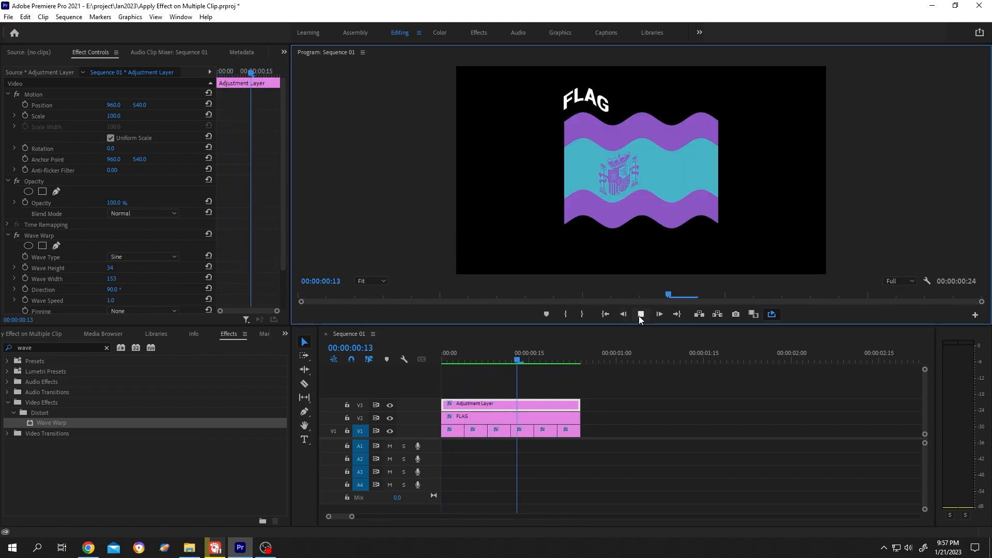